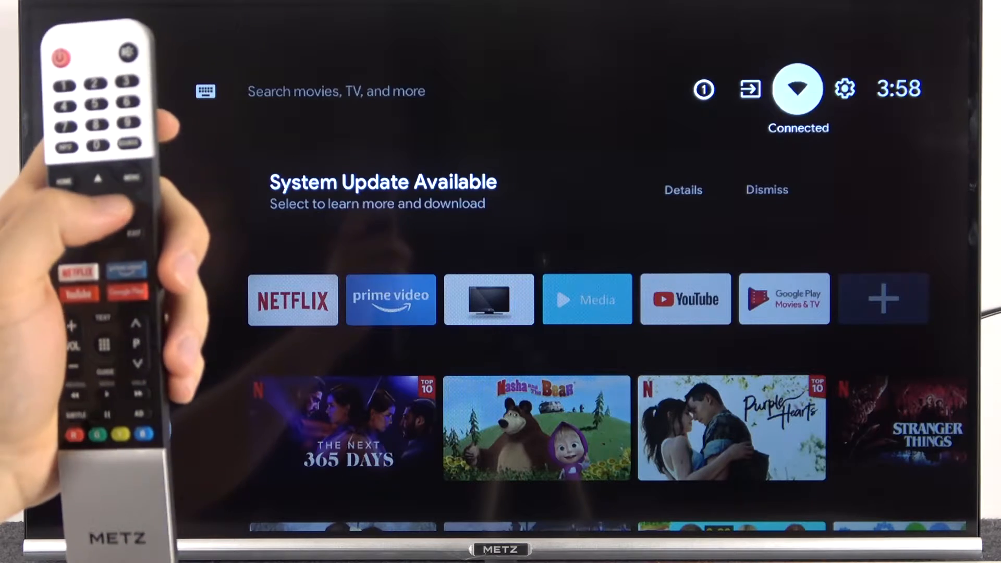
Reach Device Preferences via the settings gear on the home screen.
click(843, 89)
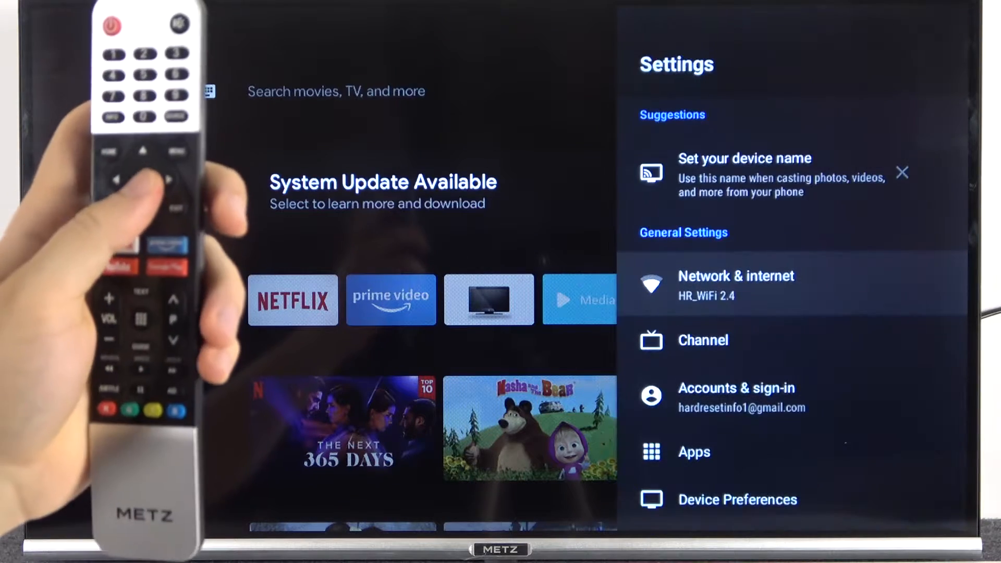
key(down)
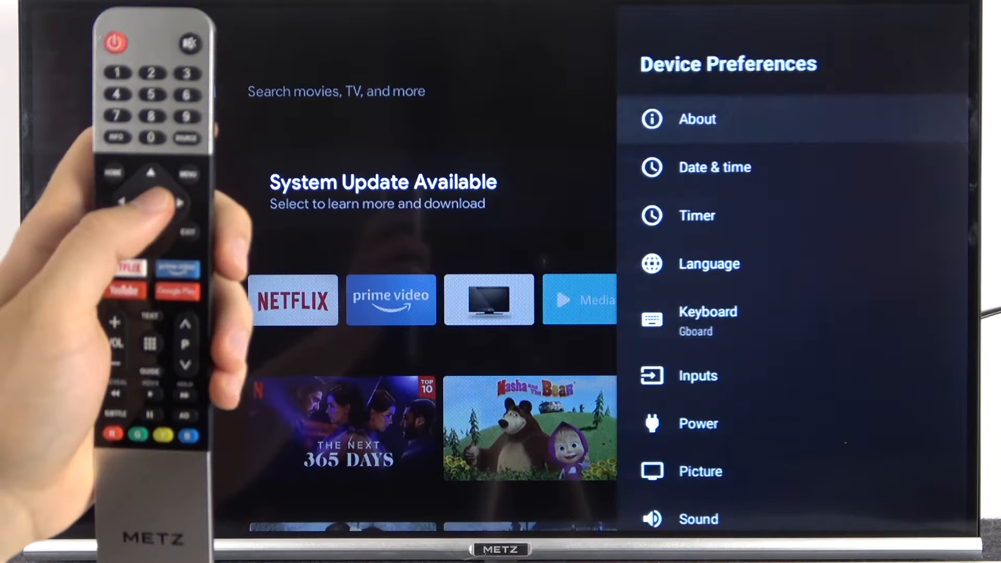
Go through About to System update and begin downloading the 0.97 GB update.
click(696, 119)
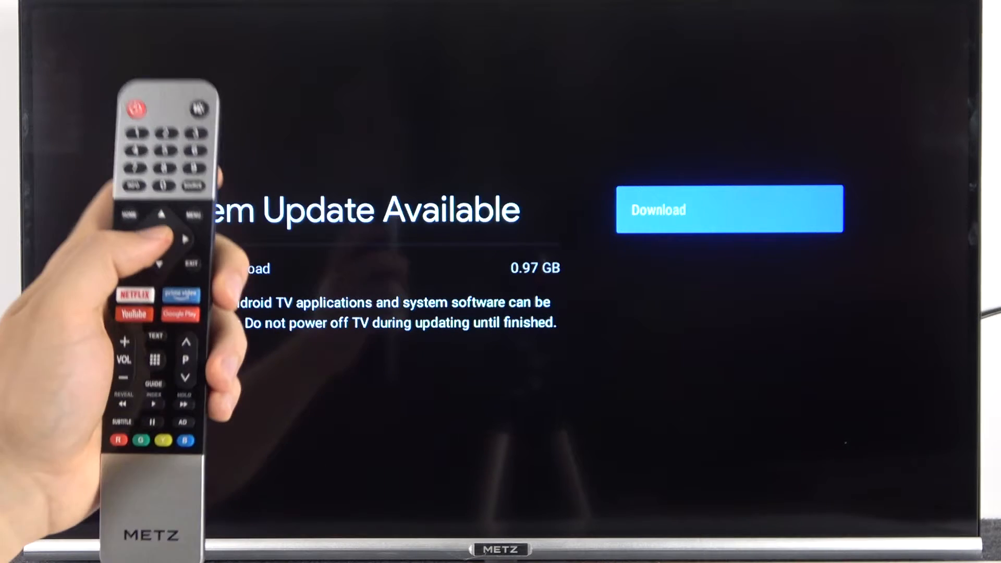
click(728, 208)
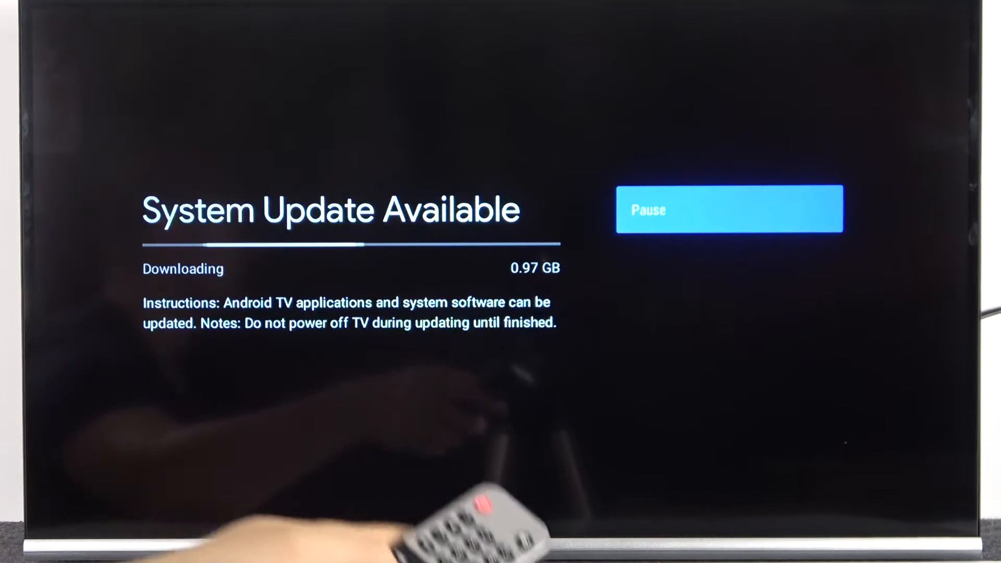